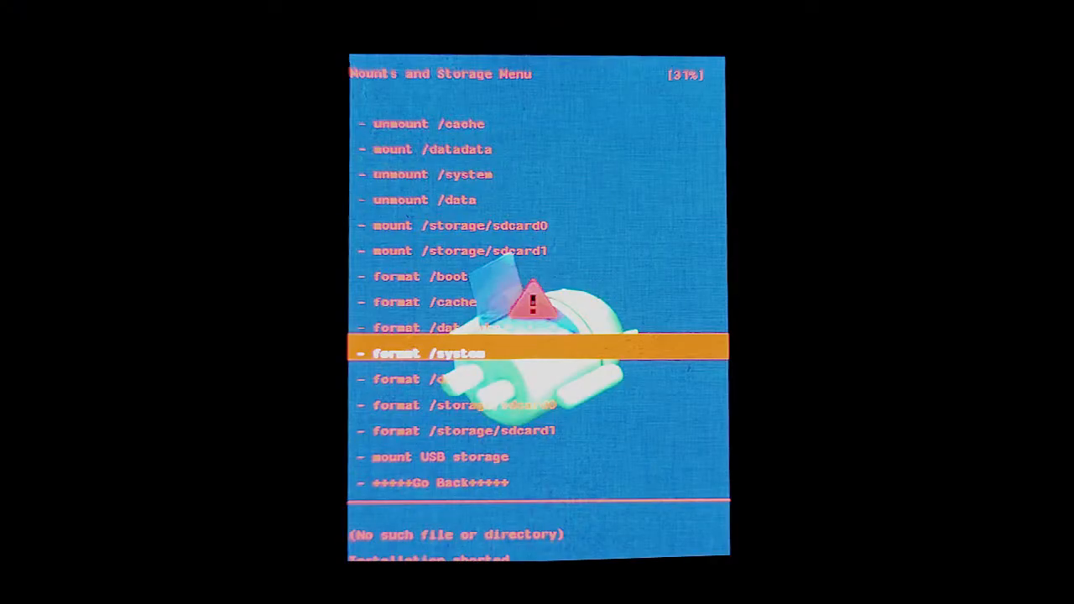
# Step: Format the /system partition, confirming with Yes - Format
pyautogui.click(428, 353)
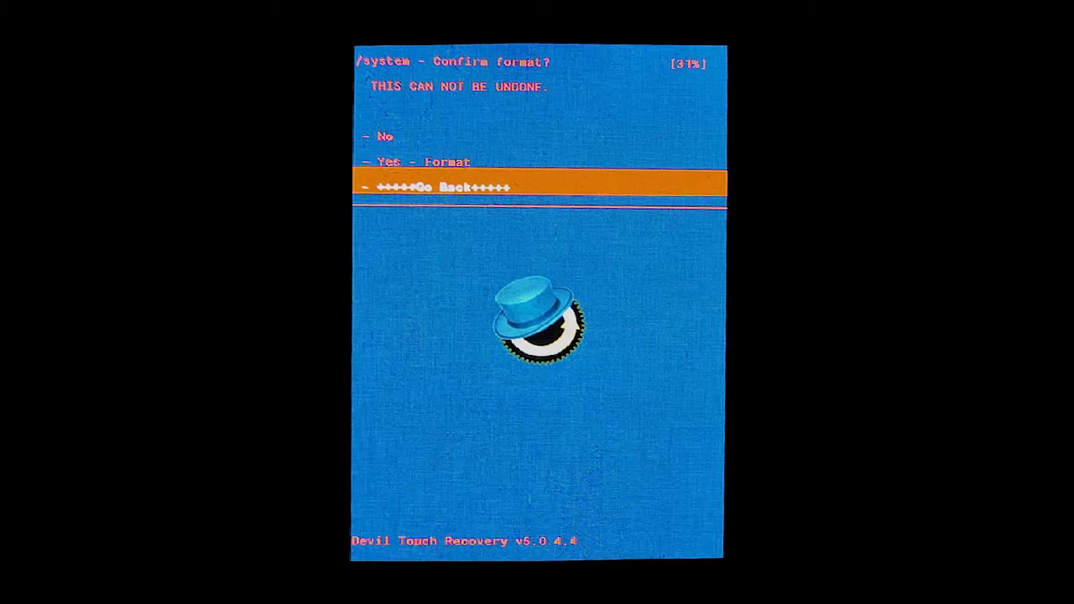
pyautogui.click(436, 188)
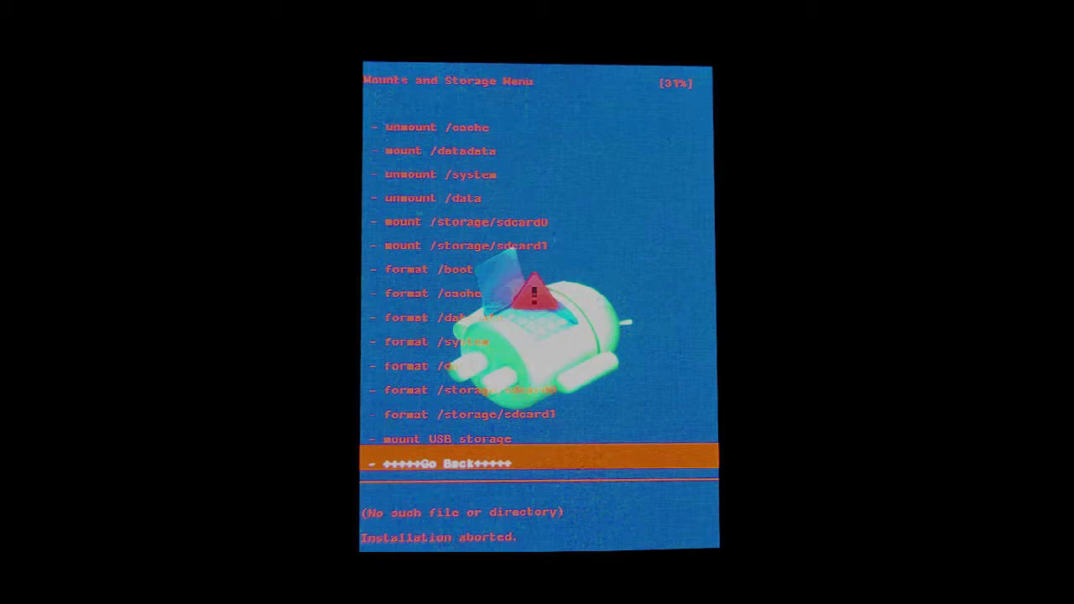
# Step: Browse /storage/sdcard0 in the zip chooser, see update.zip, and go back without installing
pyautogui.click(445, 463)
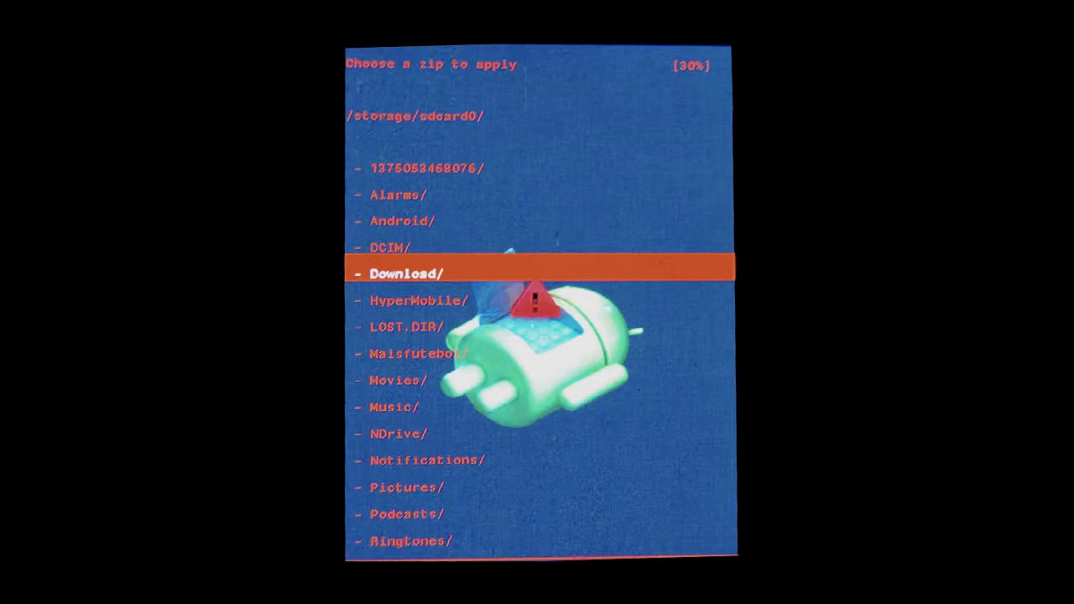
pyautogui.click(403, 272)
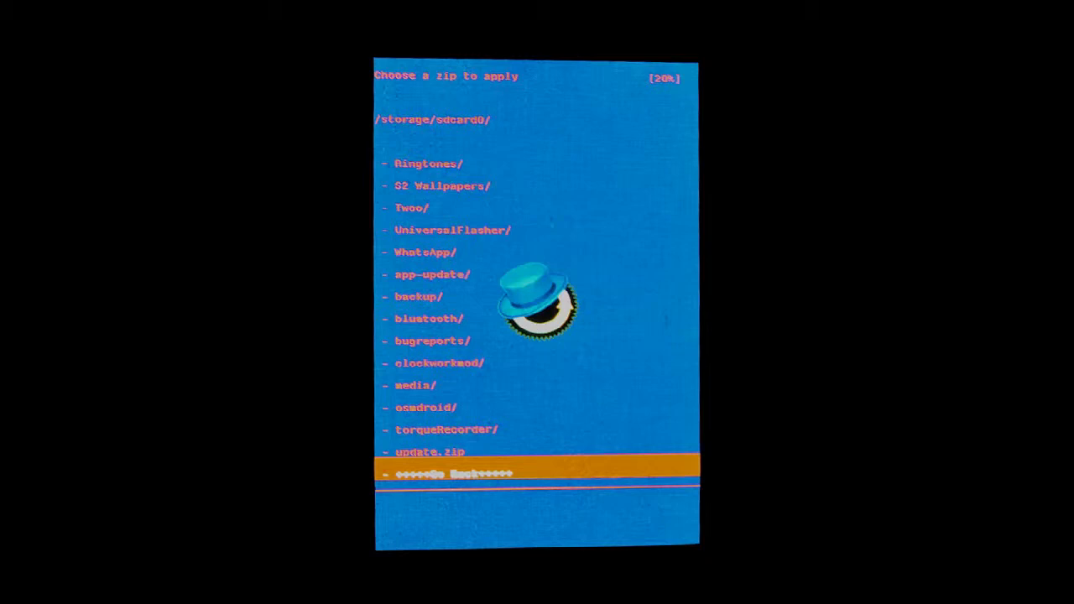
pyautogui.click(450, 475)
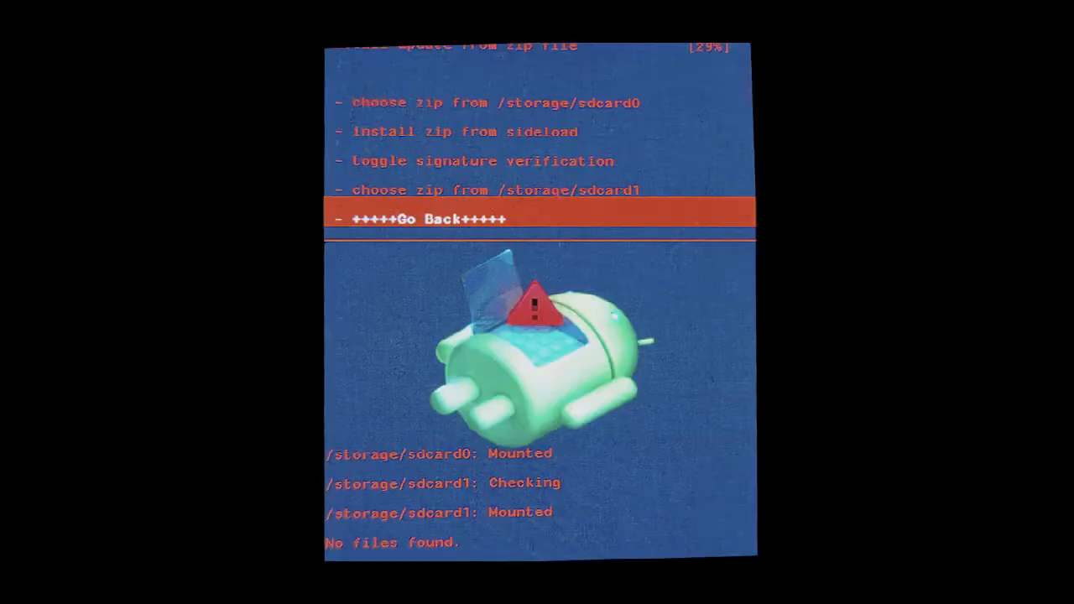